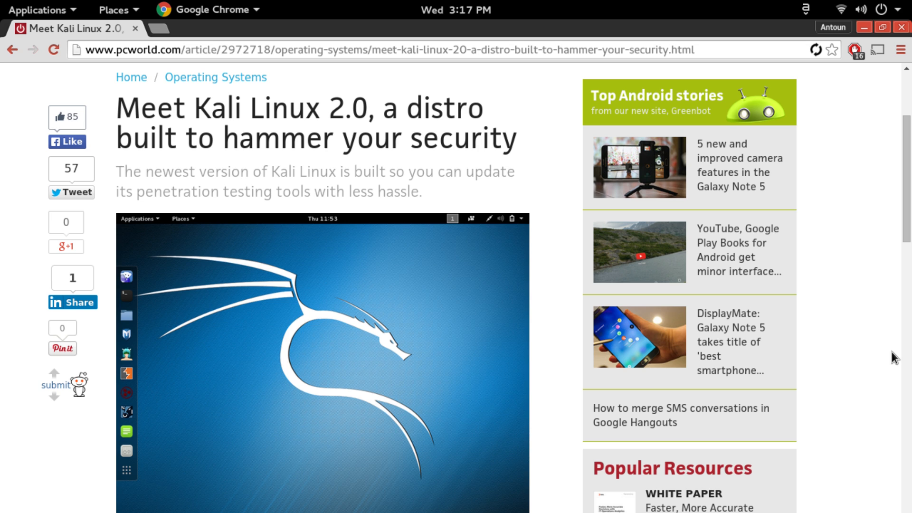
Step: Read down the PCWorld Kali Linux 2.0 article past the 'More frequent updates' section
scroll(down, 3)
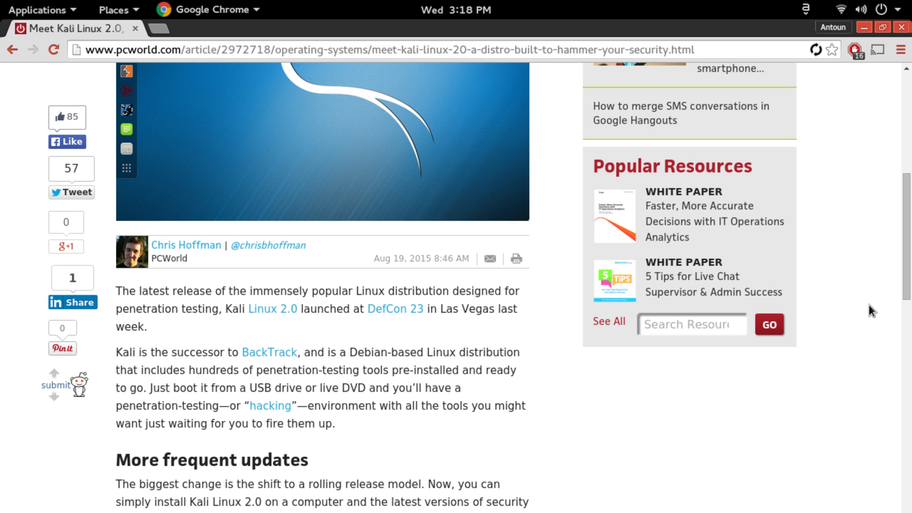
scroll(down, 3)
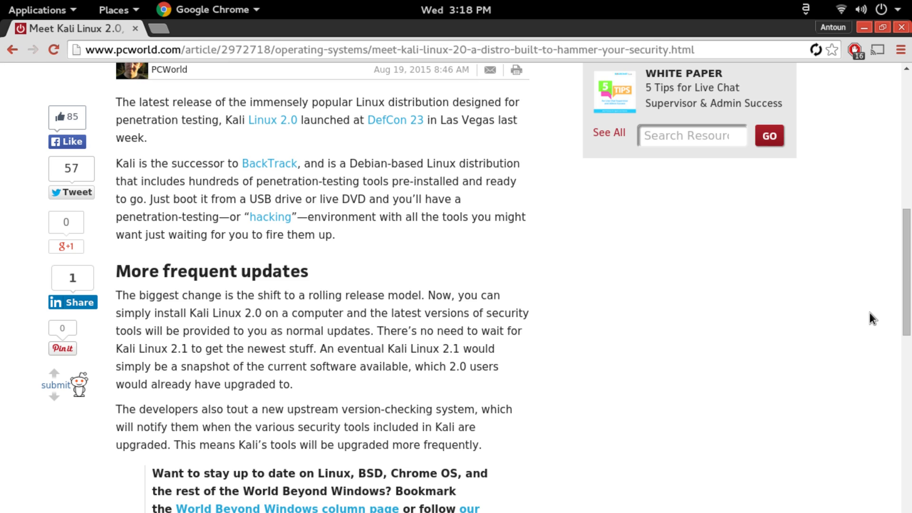
scroll(down, 3)
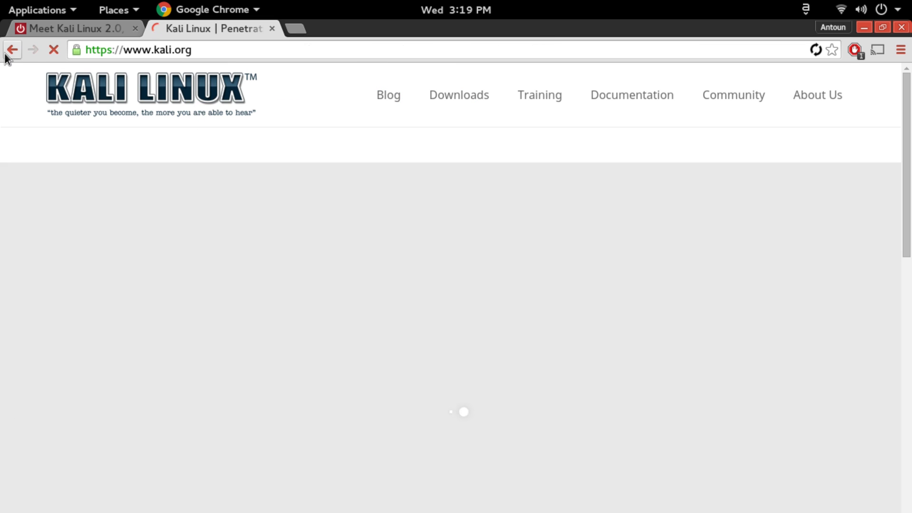
Step: Return to the search results, load kali.org, and view its penetration-testing features slide
click(12, 49)
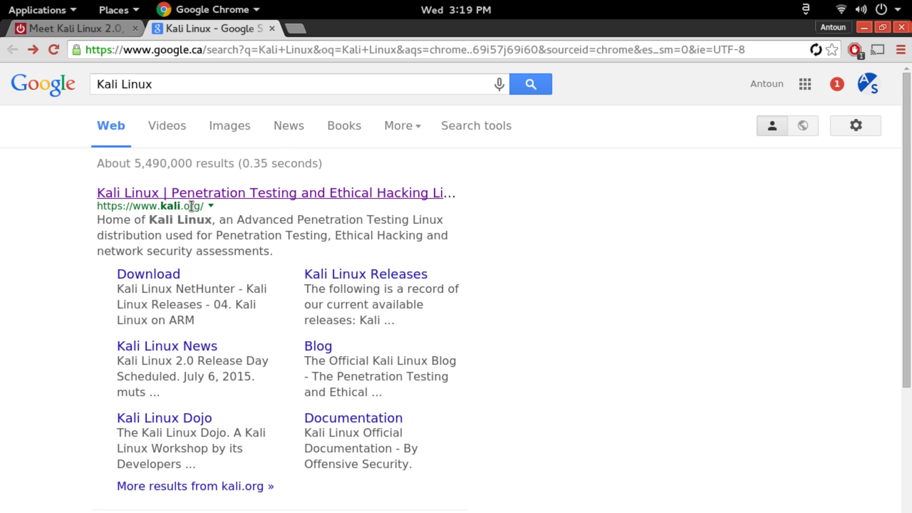
click(273, 193)
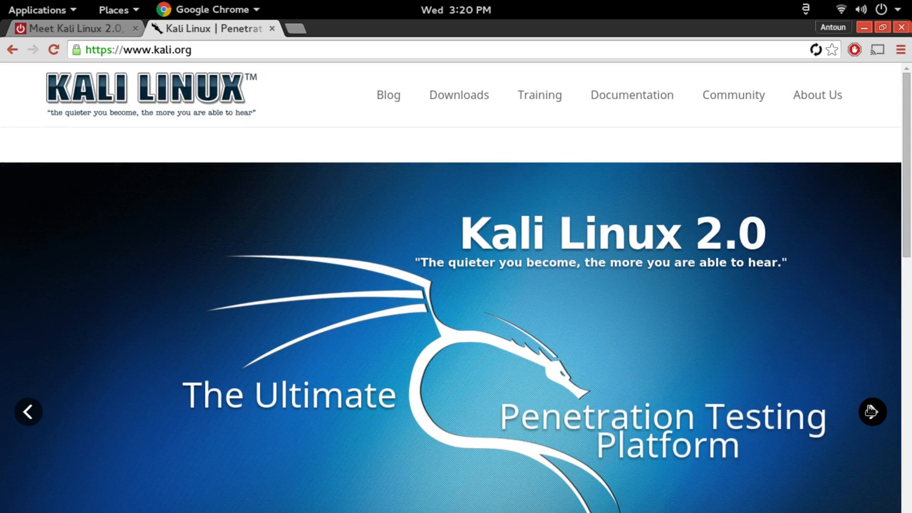
click(872, 411)
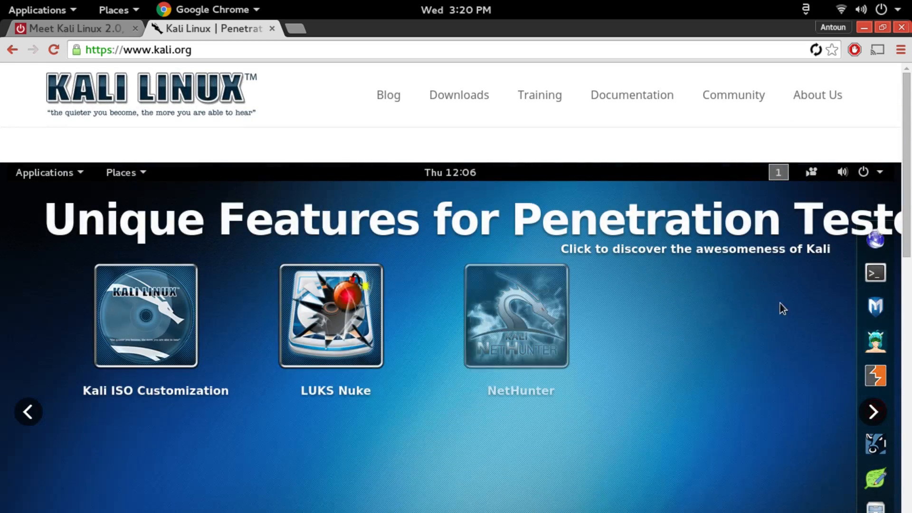
scroll(down, 3)
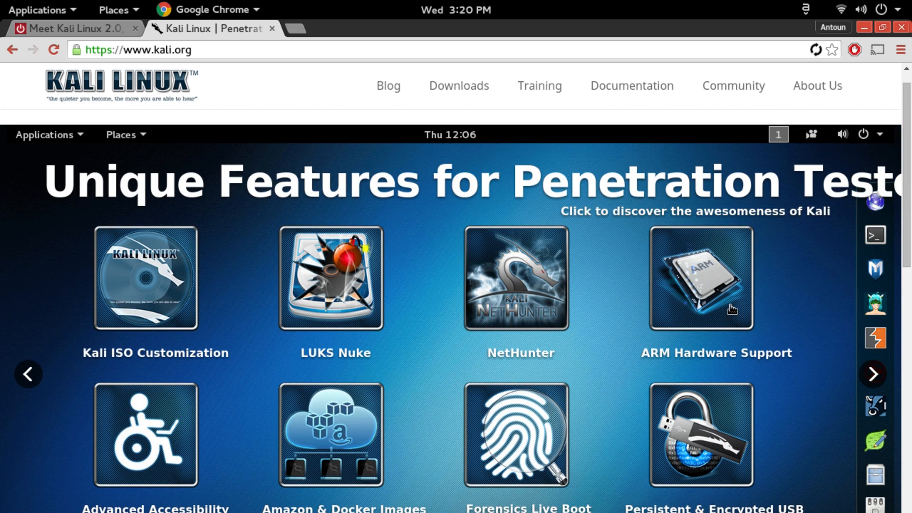
click(70, 27)
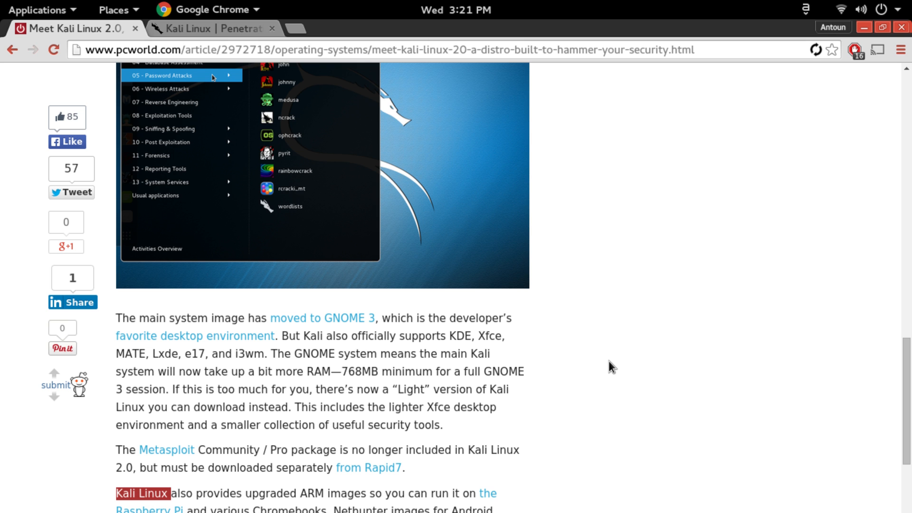
mouse_move(595, 356)
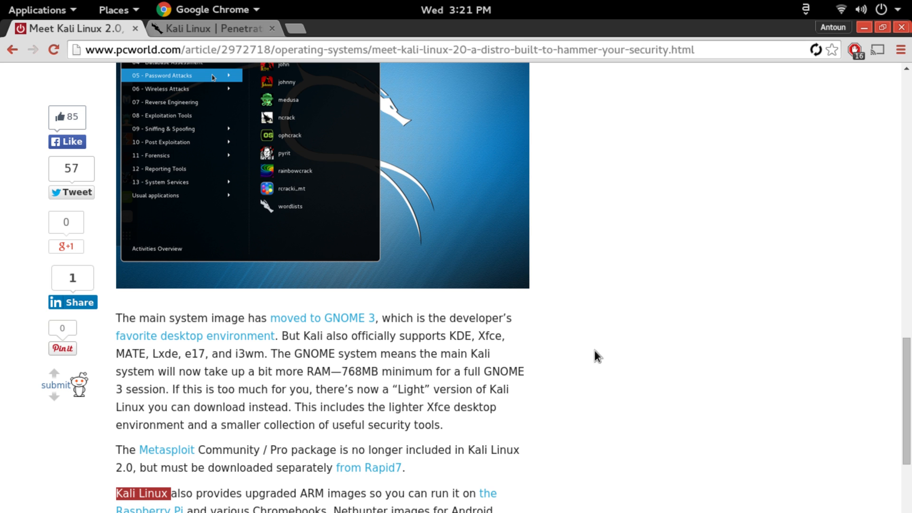